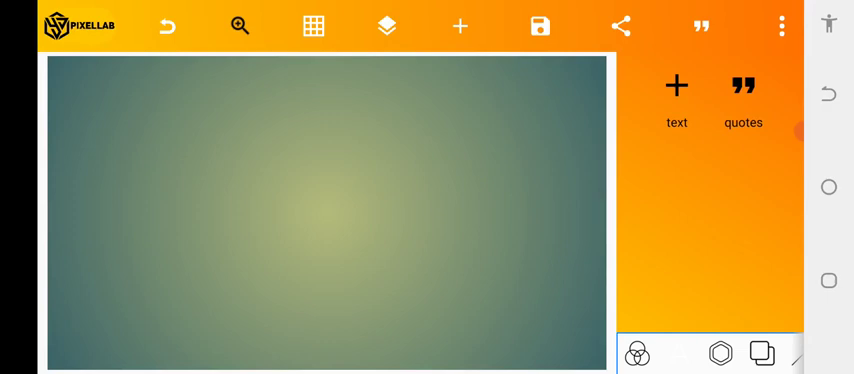
Start adding an image from the phone gallery via the + menu
click(784, 26)
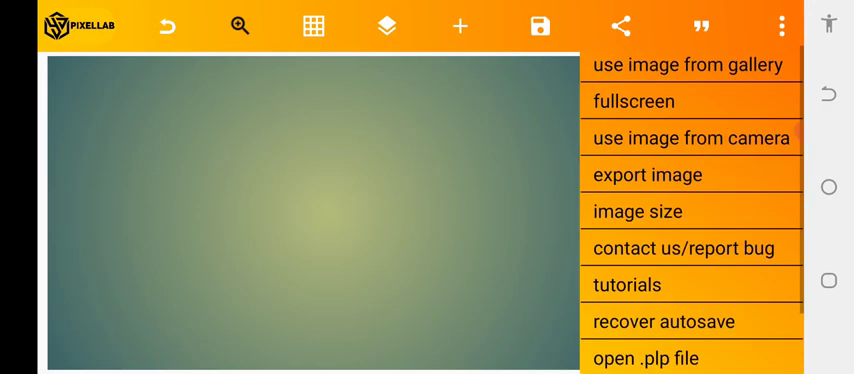
click(462, 26)
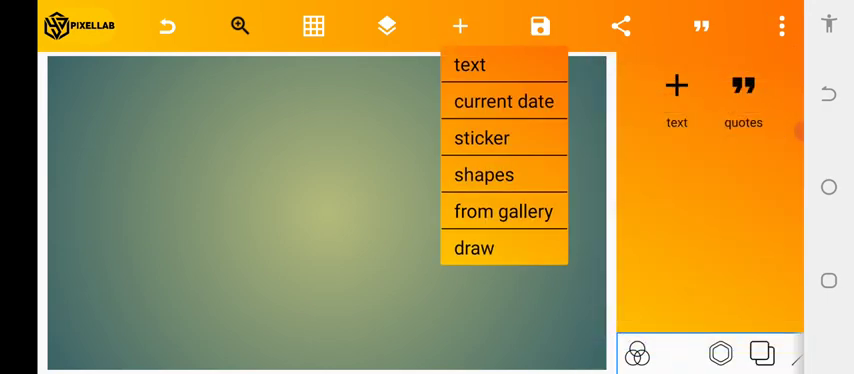
click(504, 212)
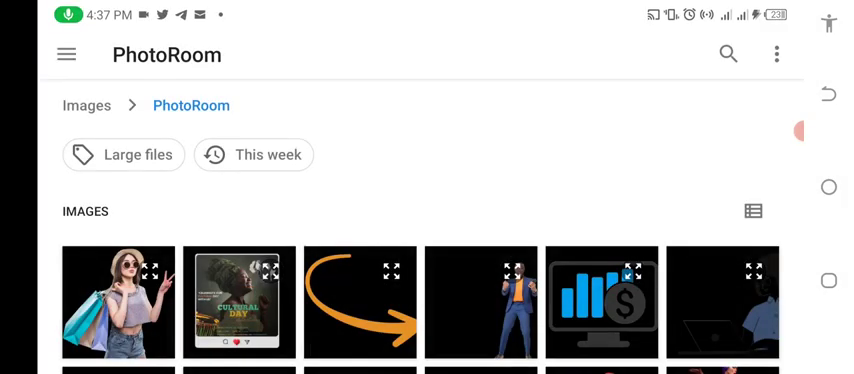
Place the woman-with-shopping-bags photo on the canvas and set a plain white background
click(114, 302)
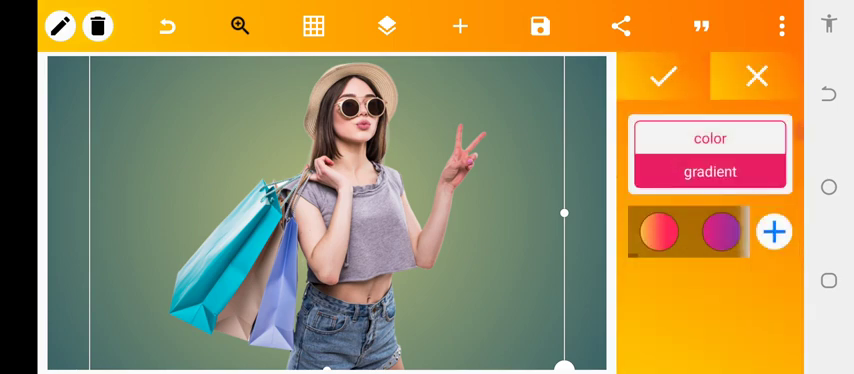
click(708, 138)
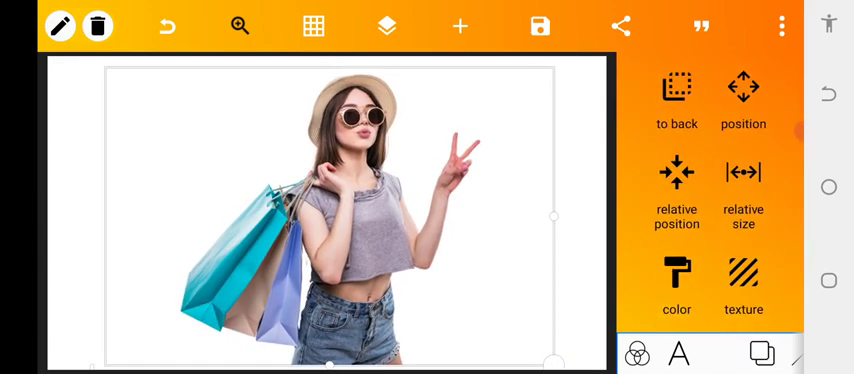
Add a new text item so its entry box comes up empty
click(744, 96)
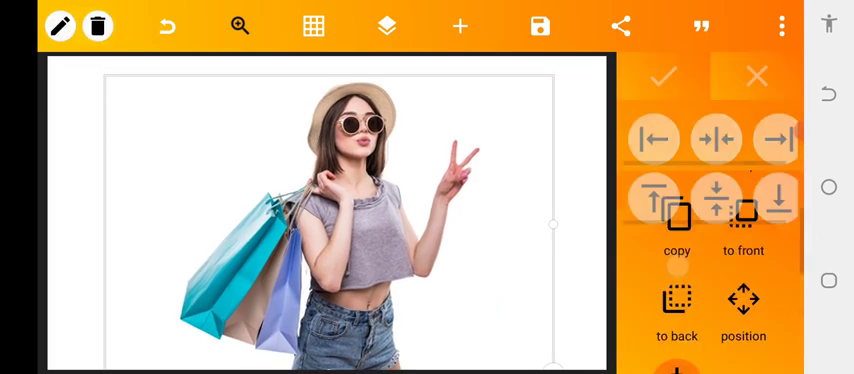
click(386, 26)
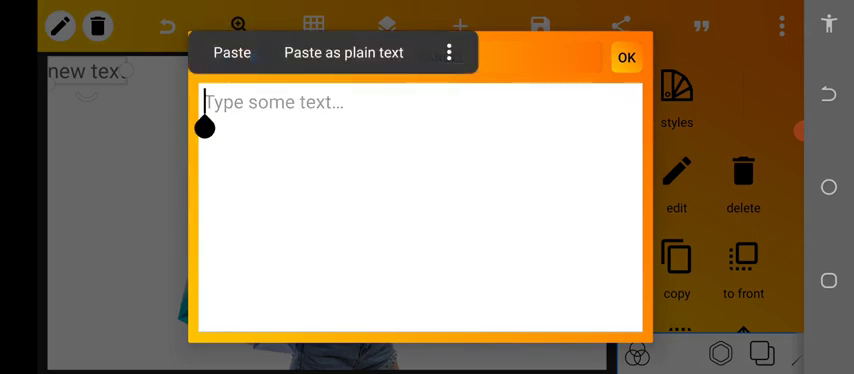
Make the text read ENBEDED and choose an INTEGRALCF font from Recent
click(626, 56)
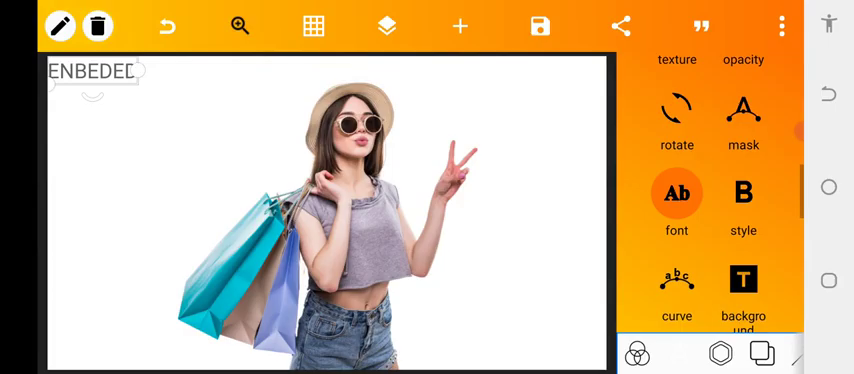
click(676, 192)
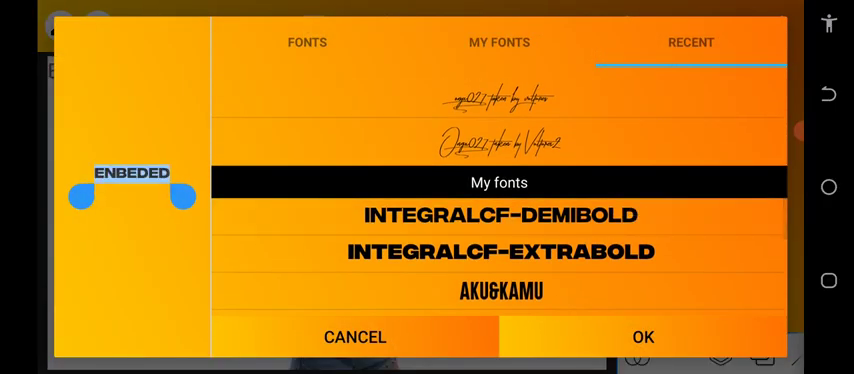
scroll(down, 3)
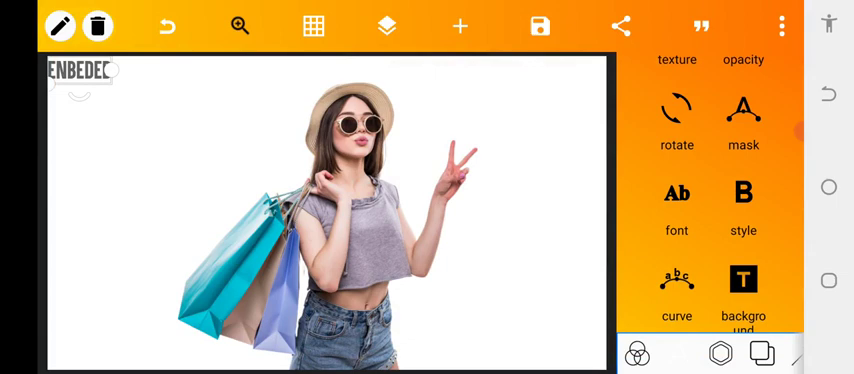
scroll(down, 3)
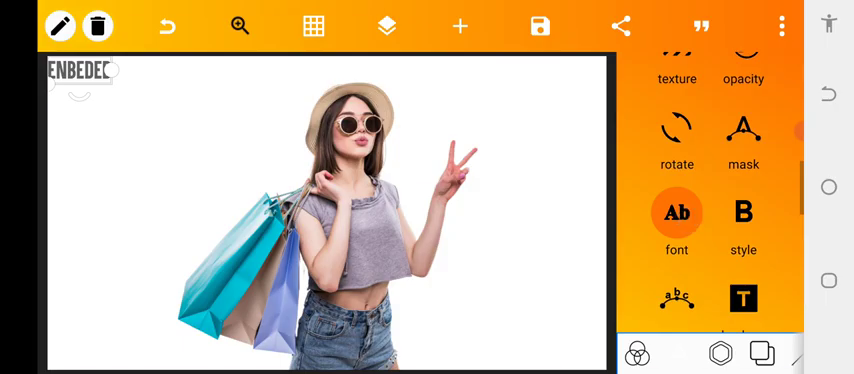
Enlarge ENBEDED to size 304 and centre it over the woman
click(744, 212)
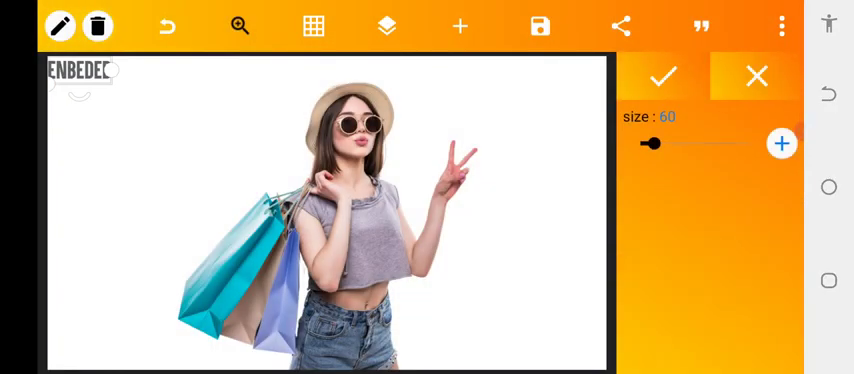
drag(656, 144, 700, 144)
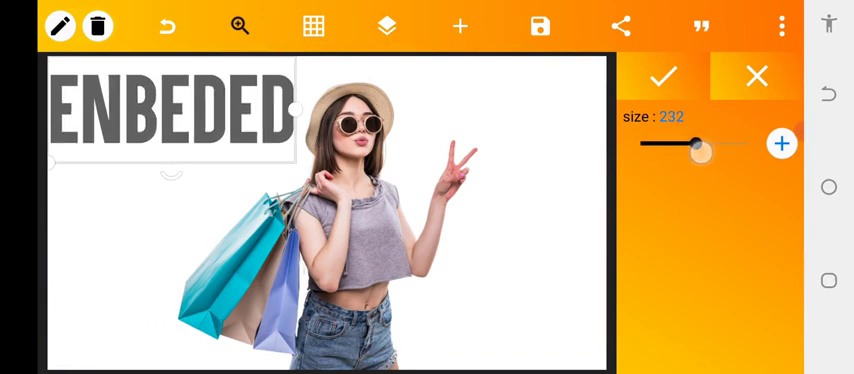
drag(170, 116, 336, 228)
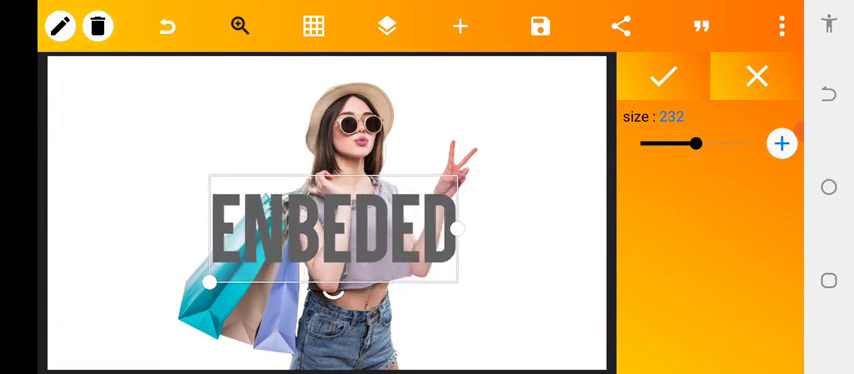
drag(692, 144, 716, 144)
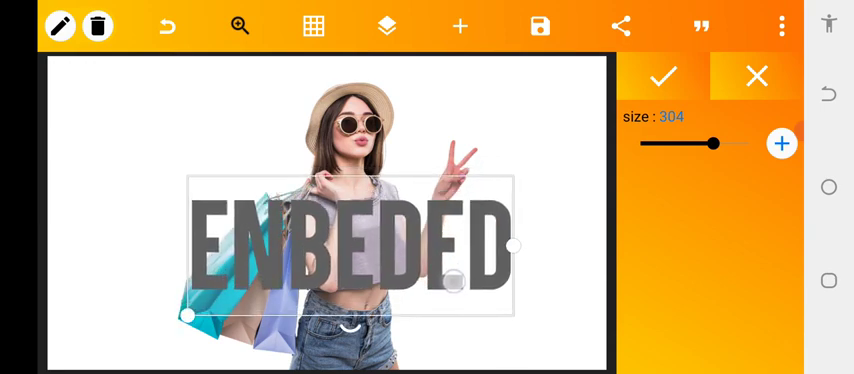
click(660, 76)
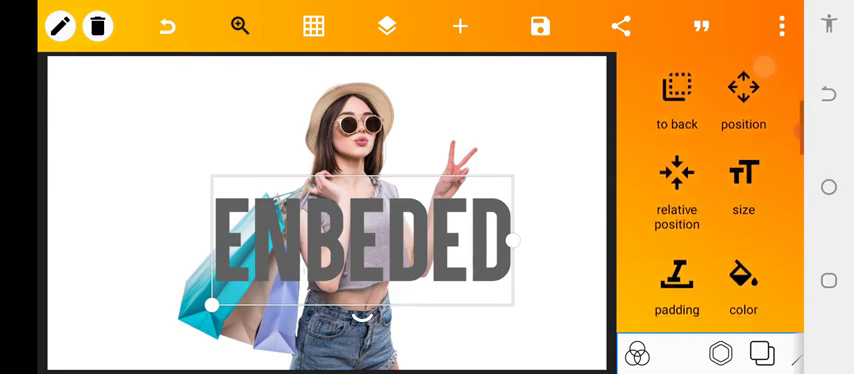
Give ENBEDED a pink-purple gradient fill behind the woman and start an outlined copy
click(744, 96)
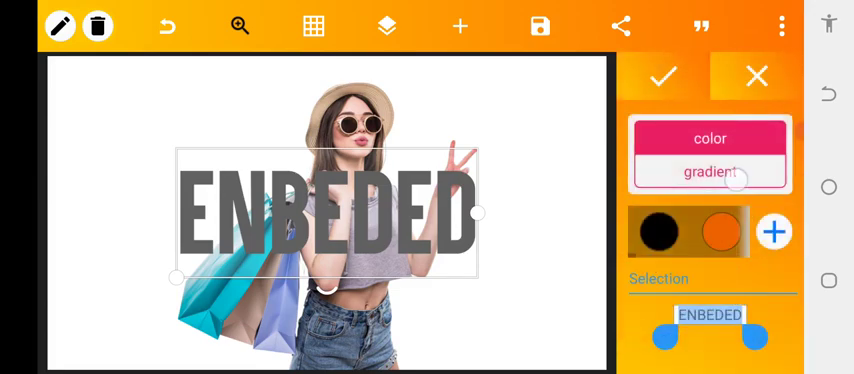
click(712, 172)
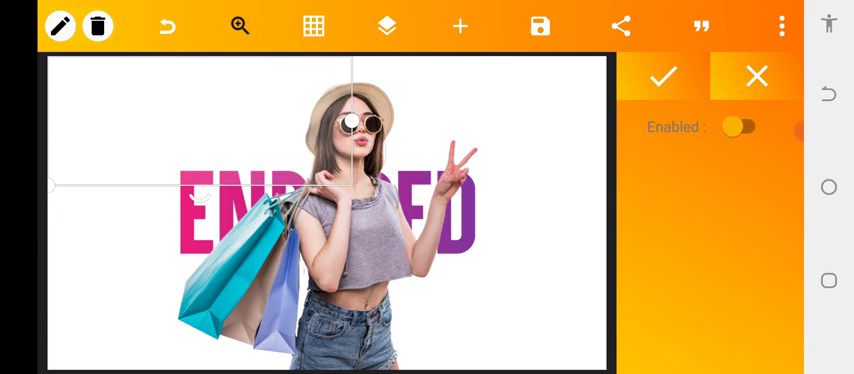
click(740, 128)
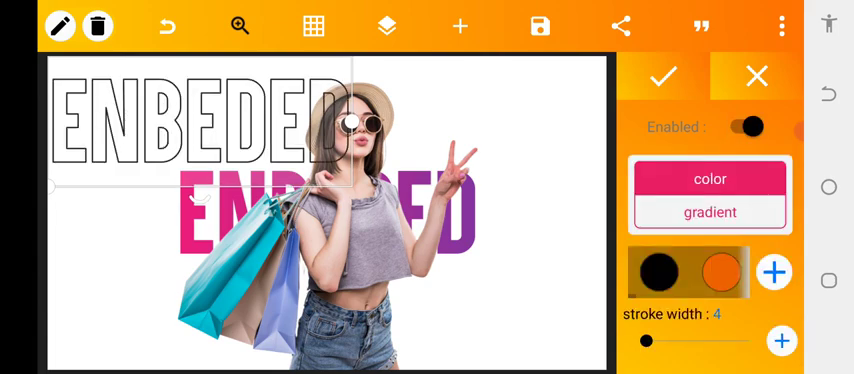
Align the copy over the gradient text with a white stroke of width 5, in front
click(782, 340)
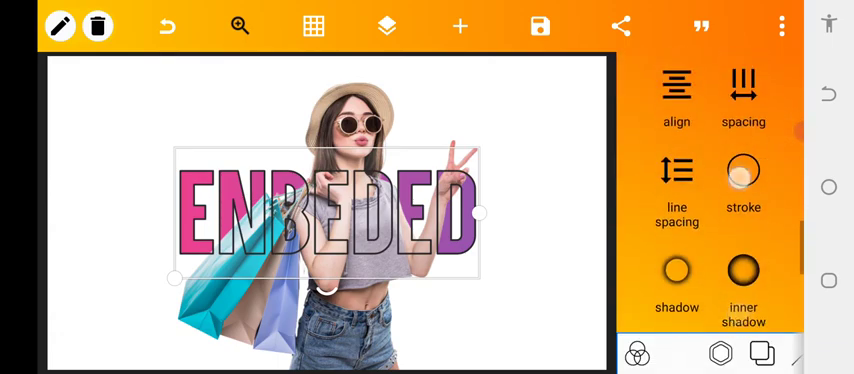
click(744, 180)
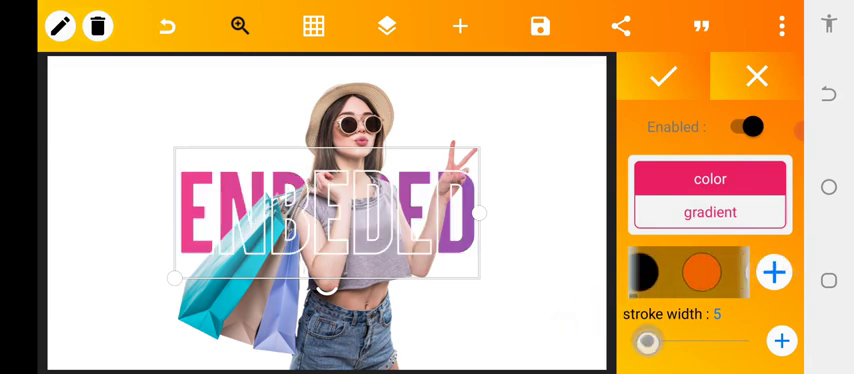
drag(660, 340, 644, 340)
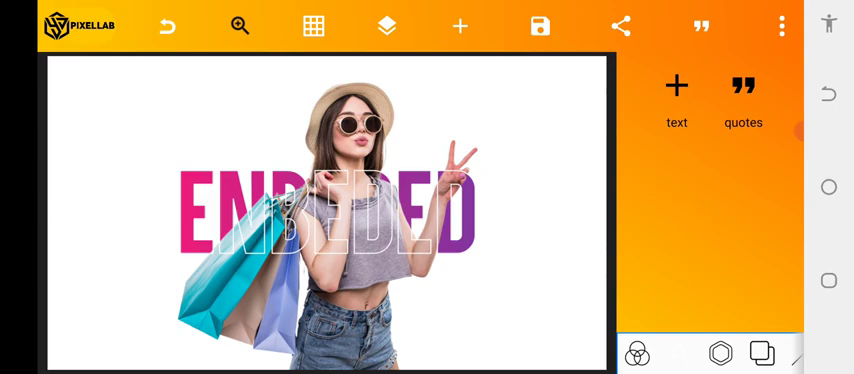
Save the design as an image in PNG format
click(540, 26)
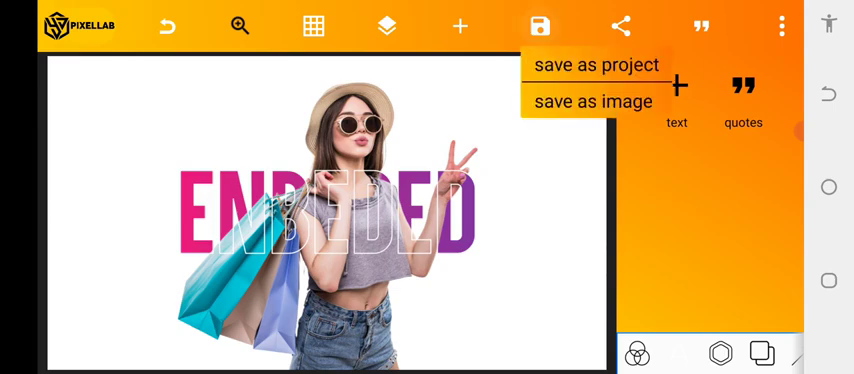
click(592, 100)
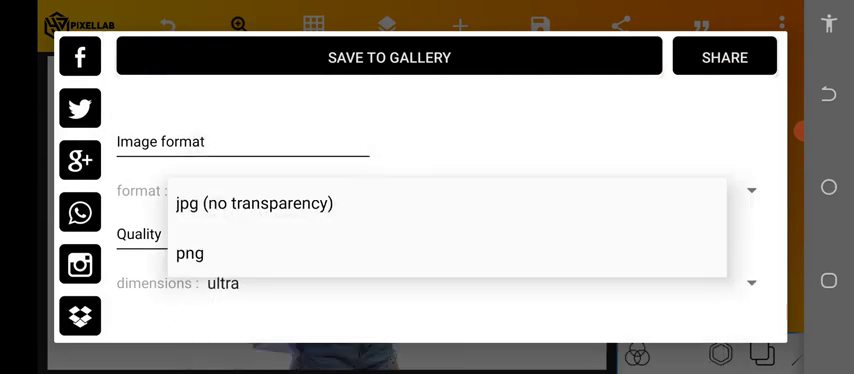
click(190, 254)
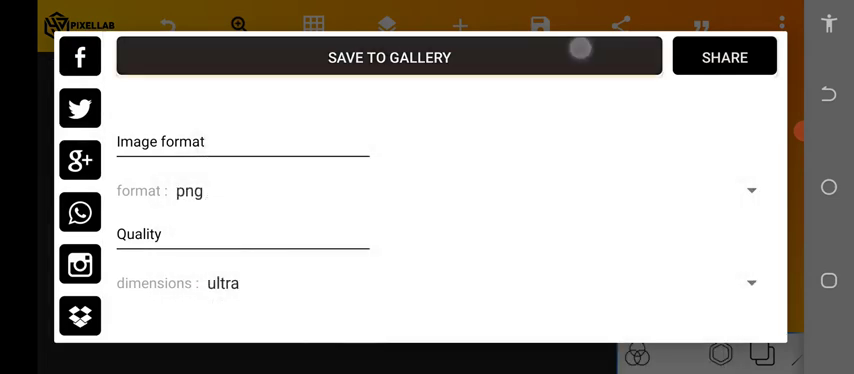